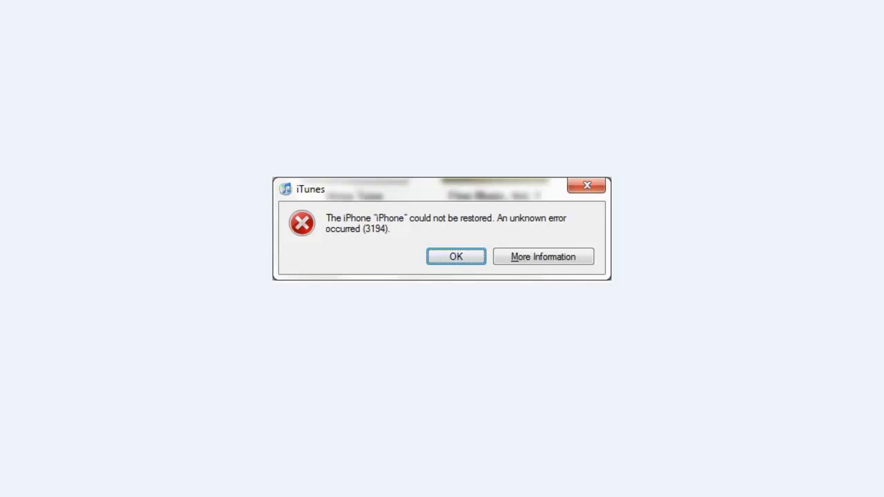
- Dismiss the iTunes message that the iPhone could not be restored (error 3194)
{"action": "left_click", "coordinate": [455, 256]}
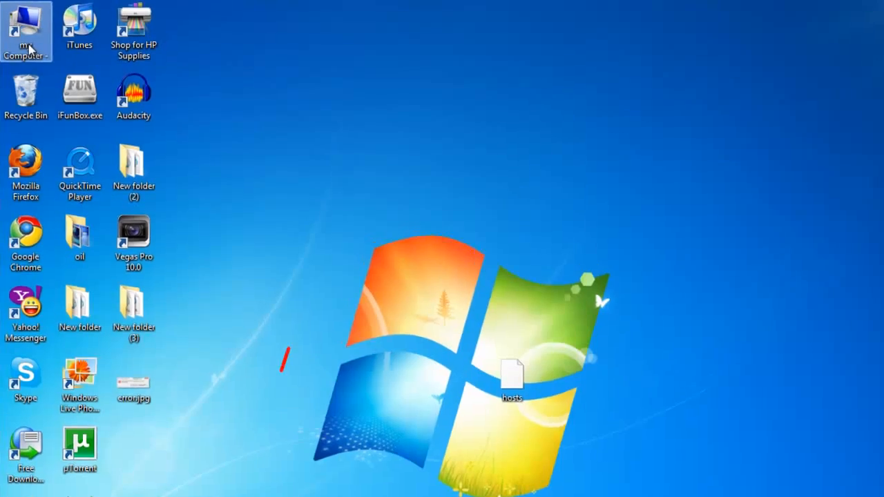
- Browse from Computer into the Windows folder toward System32\drivers\etc
{"action": "double_click", "coordinate": [26, 31]}
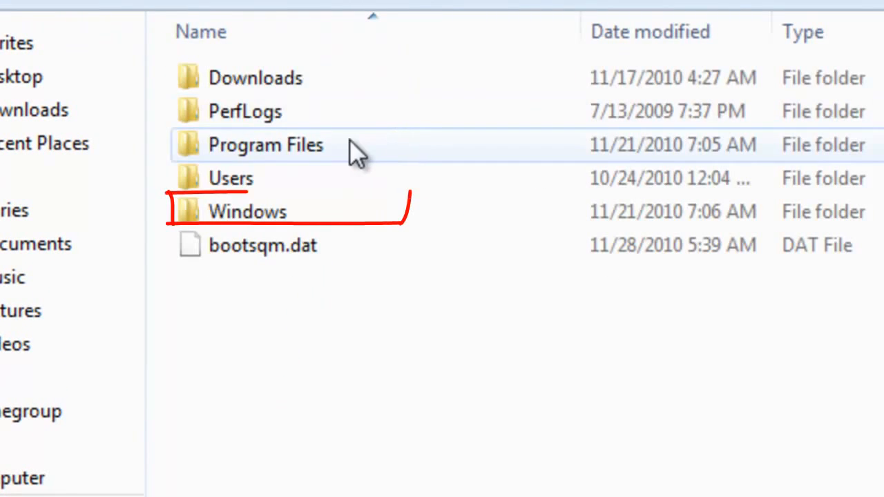
{"action": "double_click", "coordinate": [247, 212]}
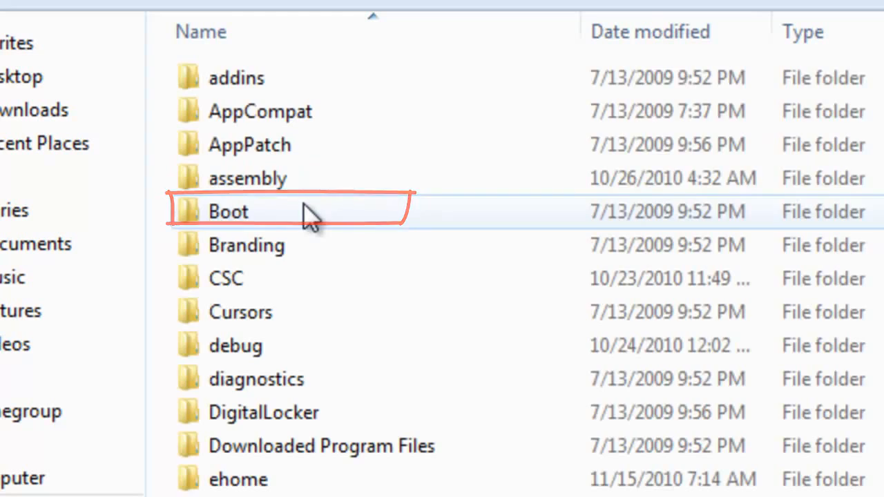
{"action": "scroll", "scroll_direction": "down", "scroll_amount": 3}
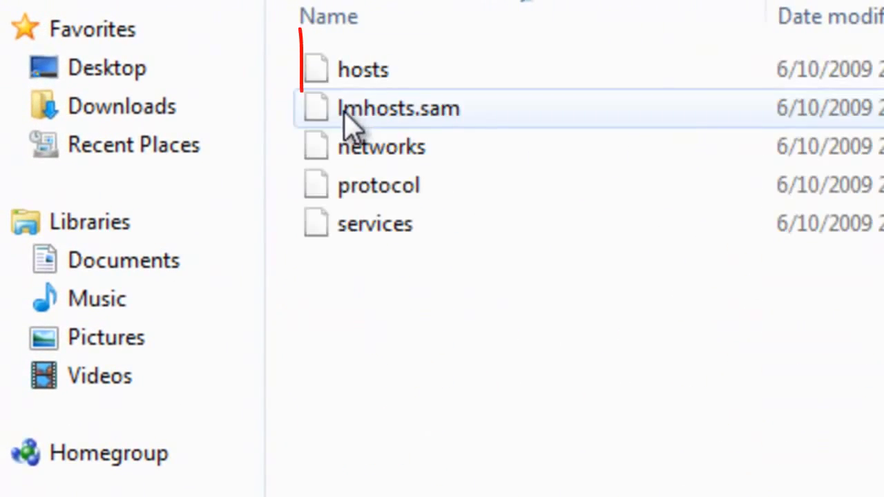
{"action": "mouse_move", "coordinate": [383, 147]}
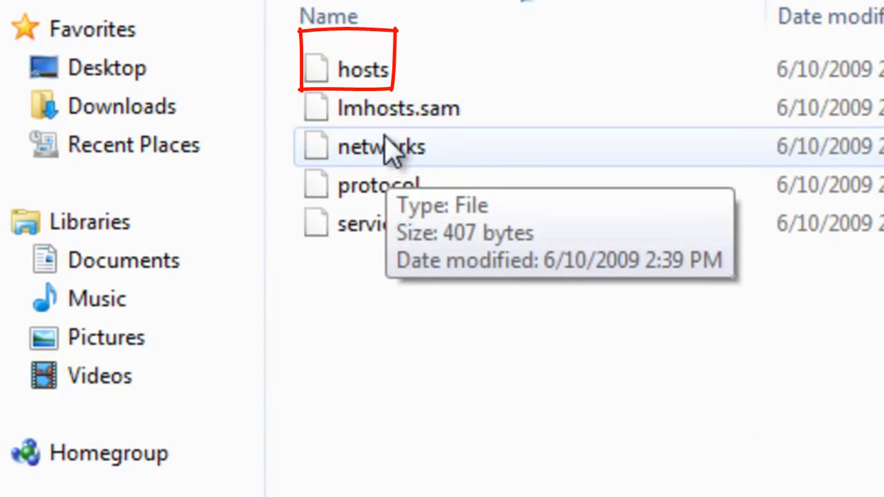
{"action": "mouse_move", "coordinate": [407, 111]}
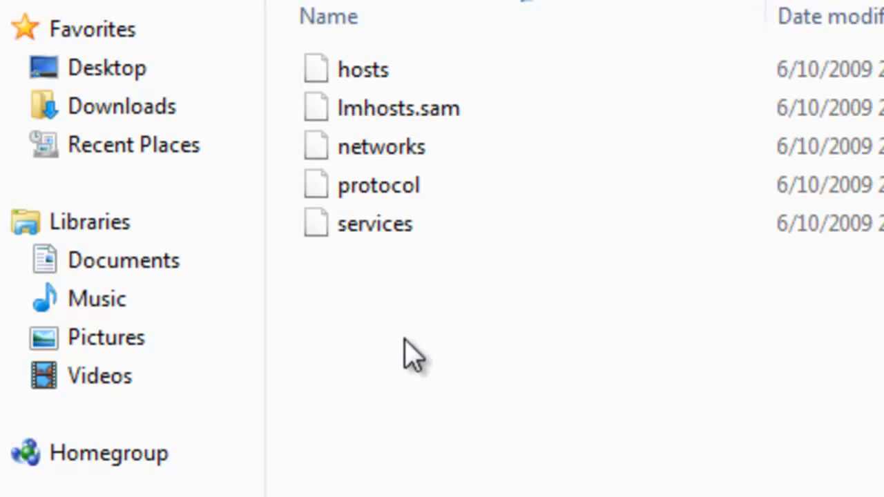
{"action": "left_click", "coordinate": [363, 69]}
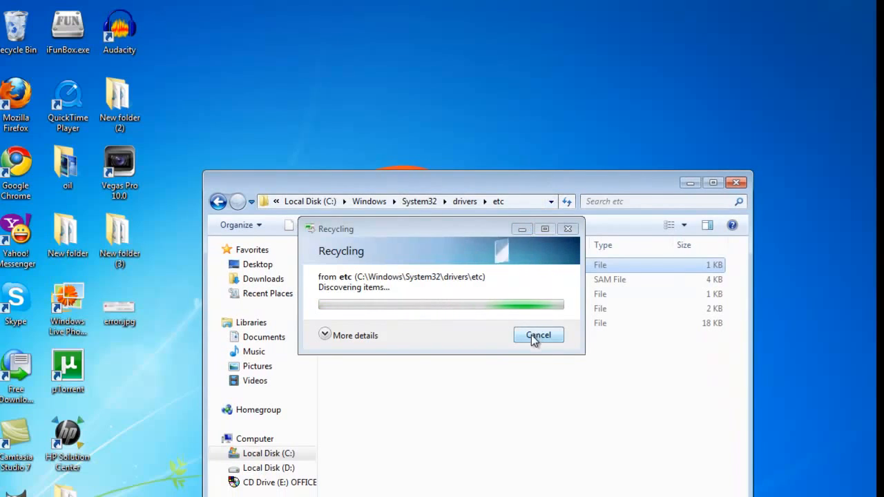
- Remove the old hosts file from the etc folder
{"action": "left_click", "coordinate": [537, 335]}
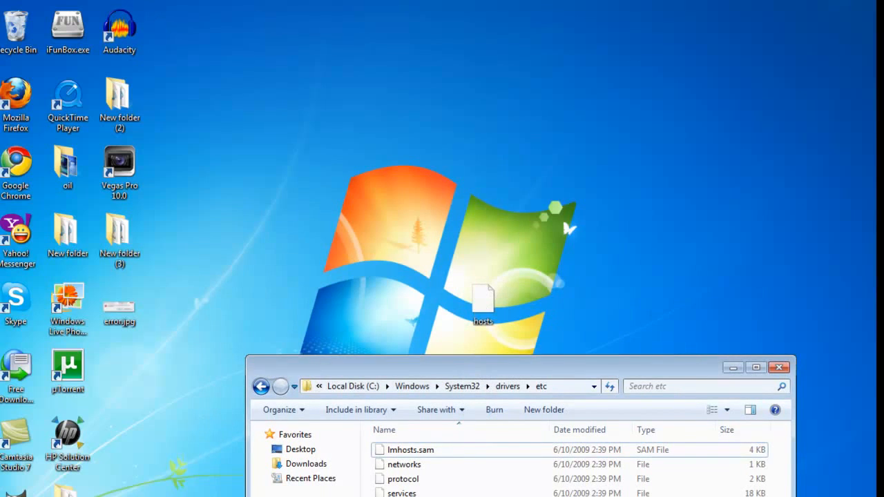
{"action": "mouse_move", "coordinate": [445, 347]}
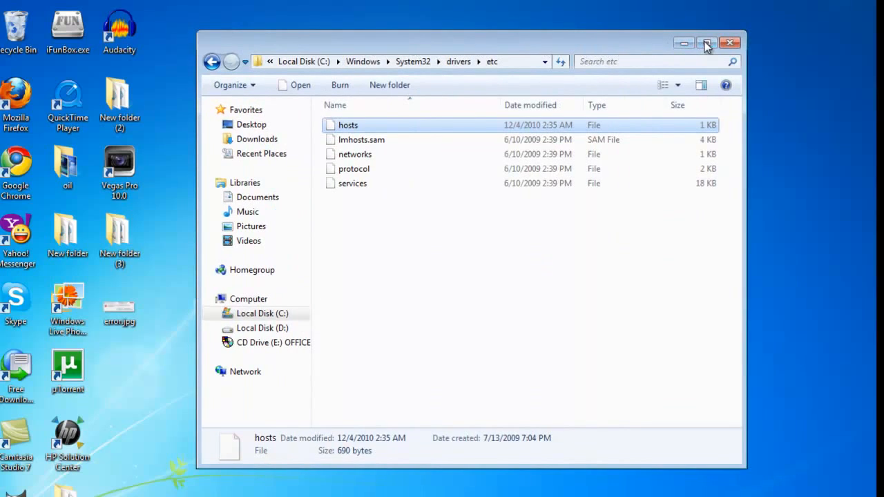
- Maximize the etc folder window to show the new hosts file
{"action": "left_click", "coordinate": [707, 43]}
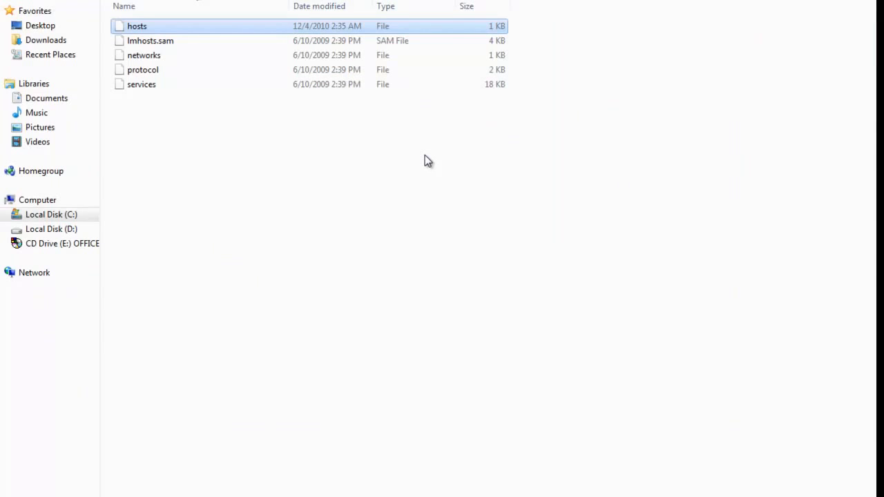
{"action": "mouse_move", "coordinate": [422, 153]}
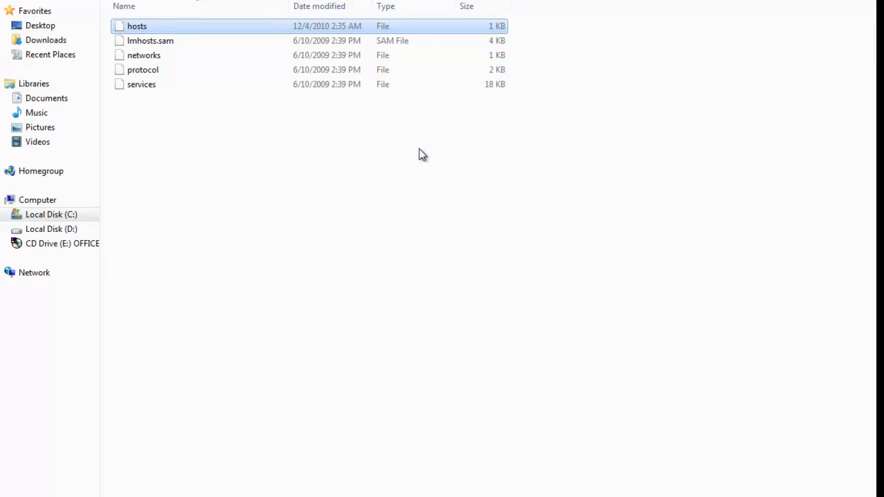